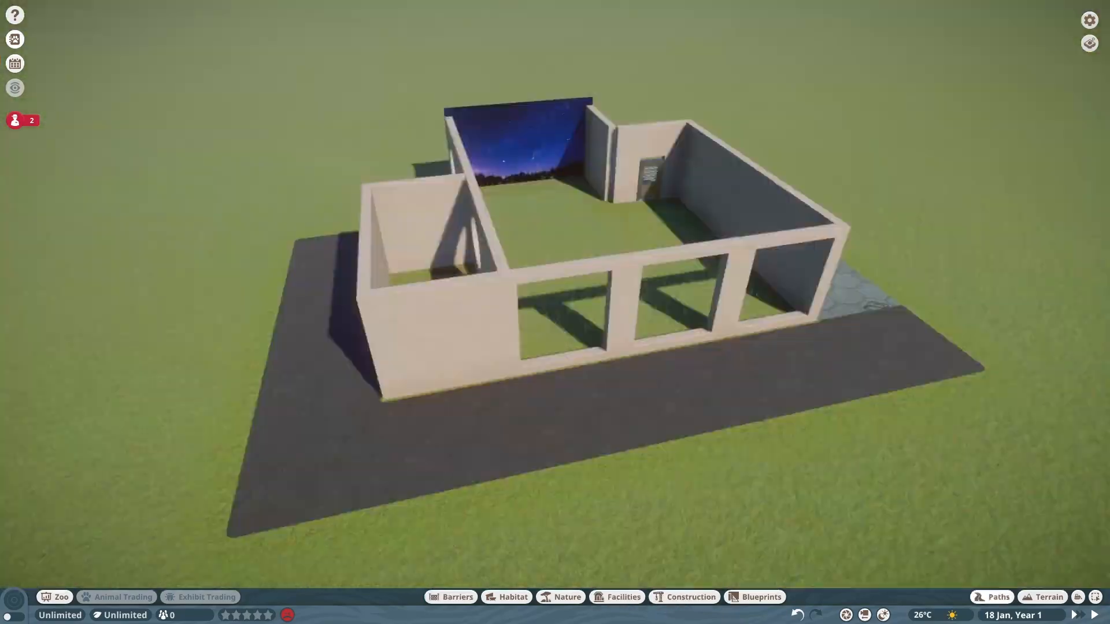
Step: Add round windows to the kiwi house walls, a hex-tiled path and a staff building
left_click(451, 597)
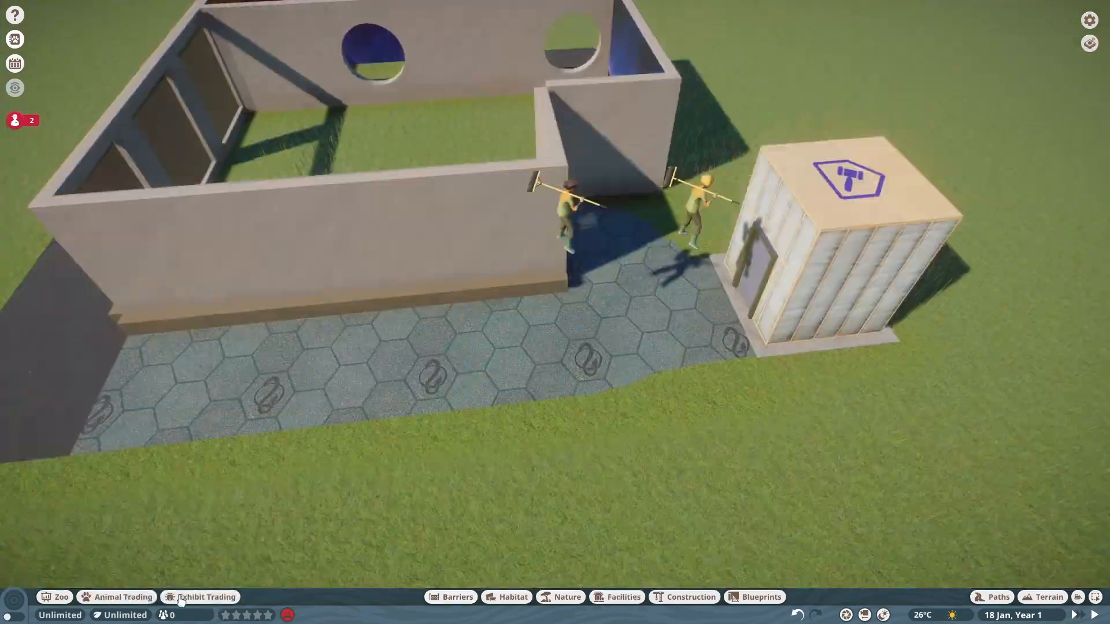
Step: Fill the kiwi habitat with flat rocks, kiwis, a straw bedding room, ferns and mushrooms
left_click(566, 613)
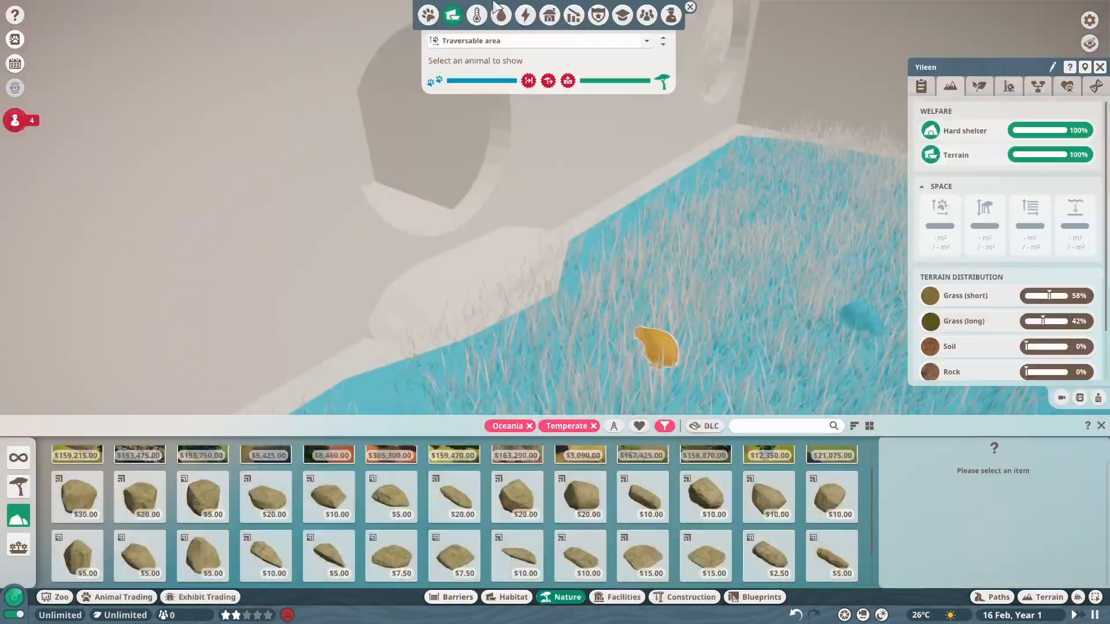
left_click(511, 598)
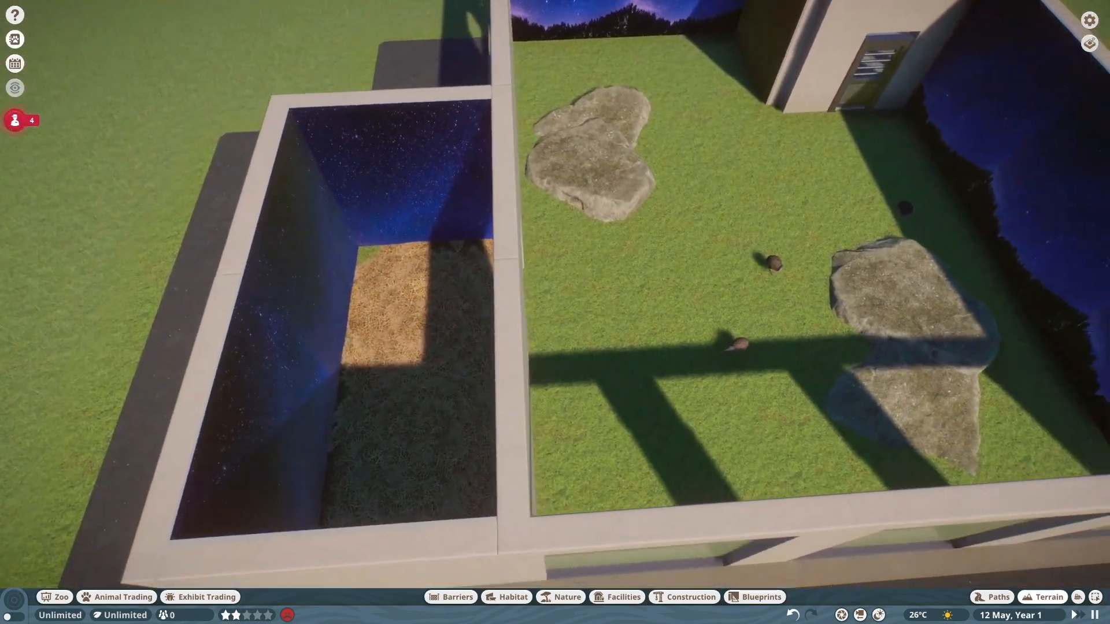
left_click(566, 613)
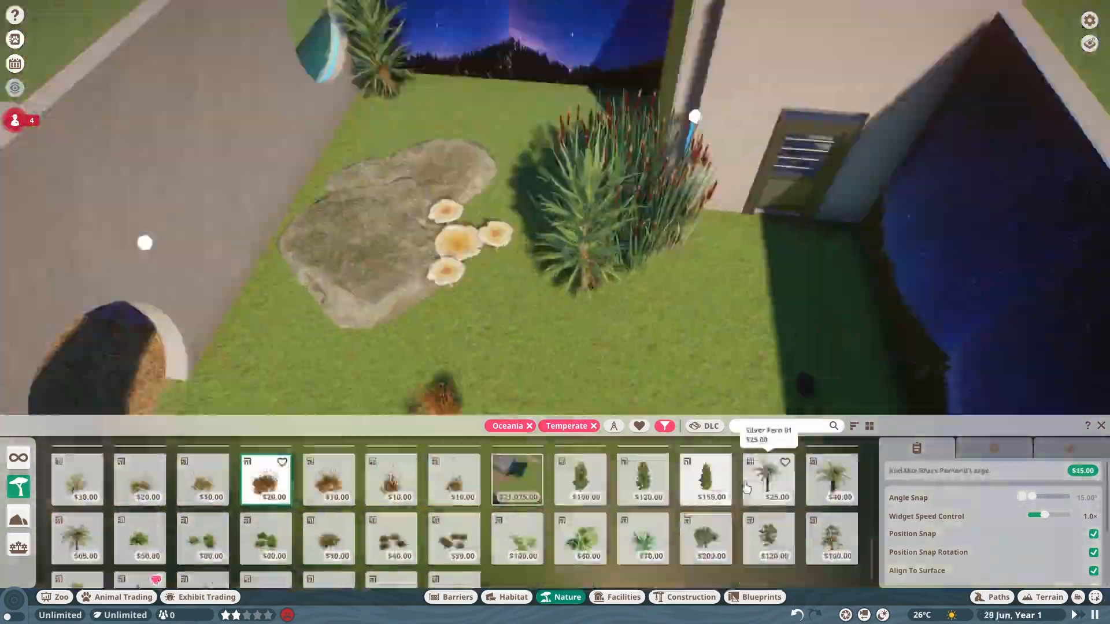